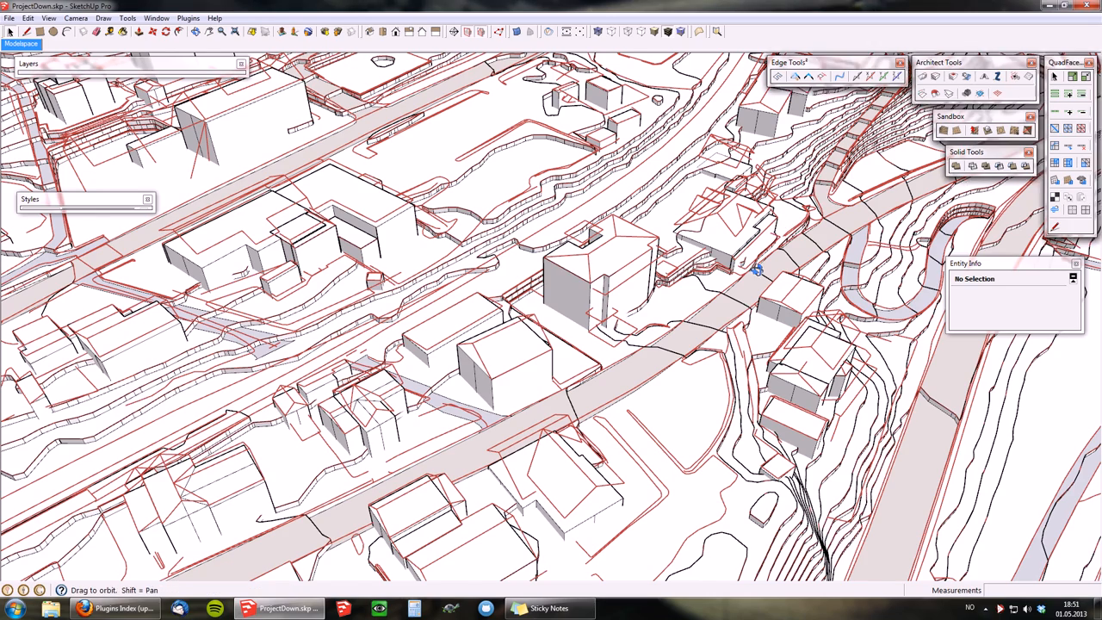
Orbit across the city model, from a low street-level view back to overhead
left_click_drag(754, 269, 726, 394)
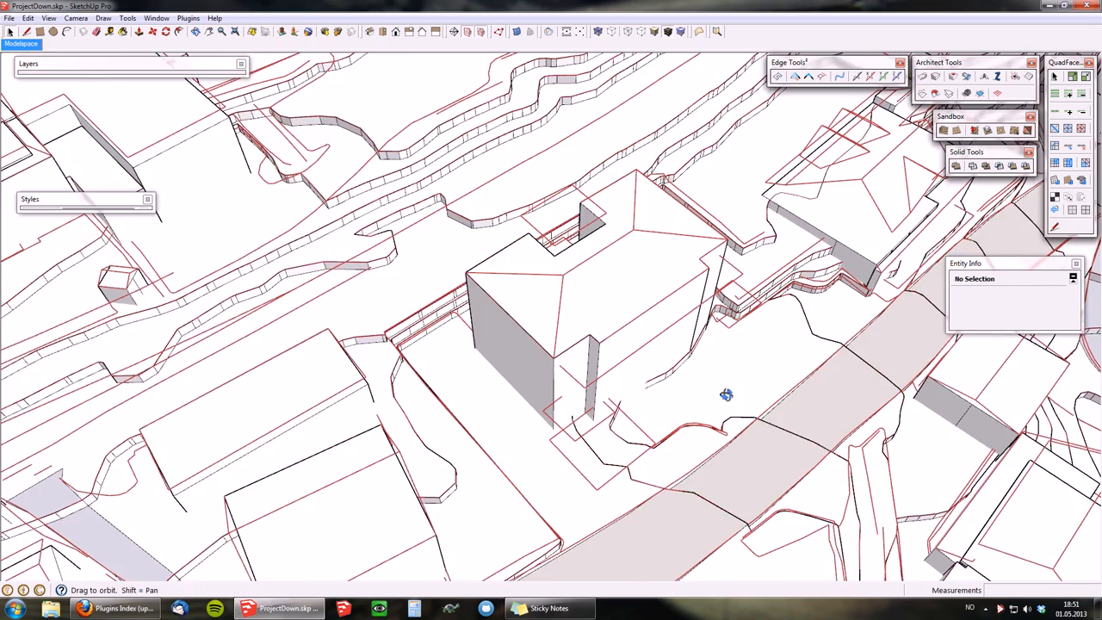
left_click_drag(726, 394, 451, 124)
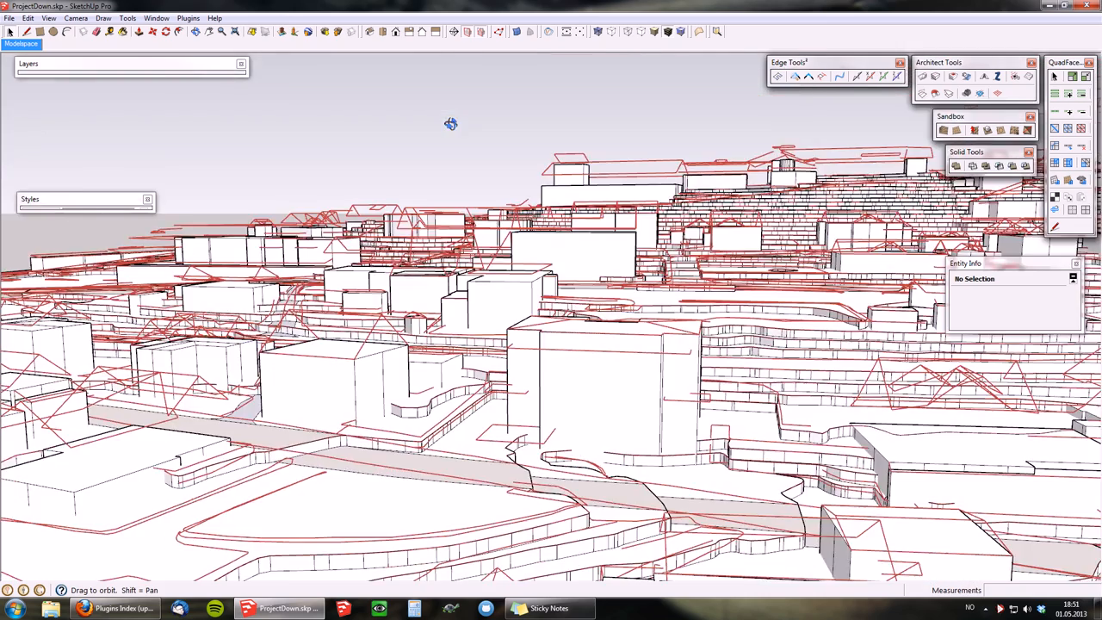
left_click_drag(451, 124, 509, 451)
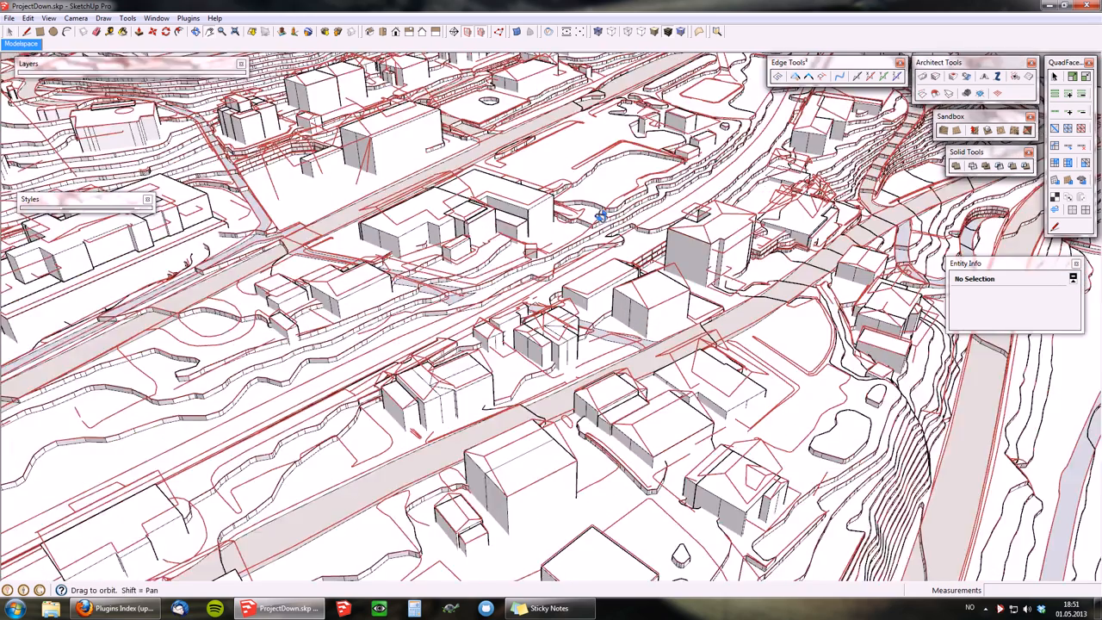
Bring the large roadside block's top into view and pick the red roof edges to project
left_click_drag(600, 215, 661, 399)
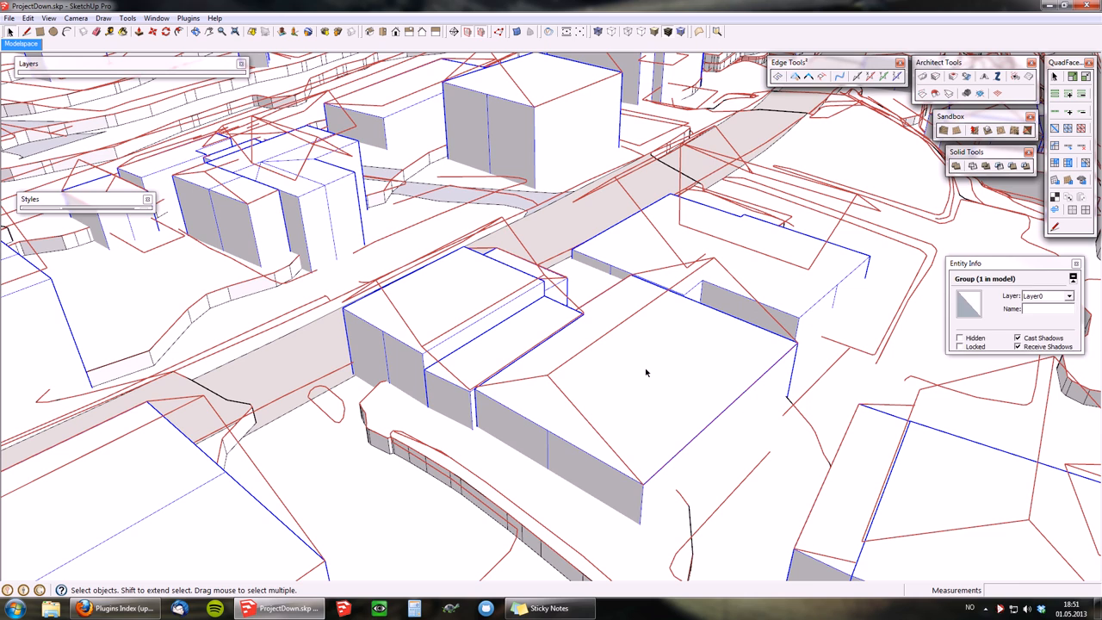
left_click_drag(645, 373, 728, 387)
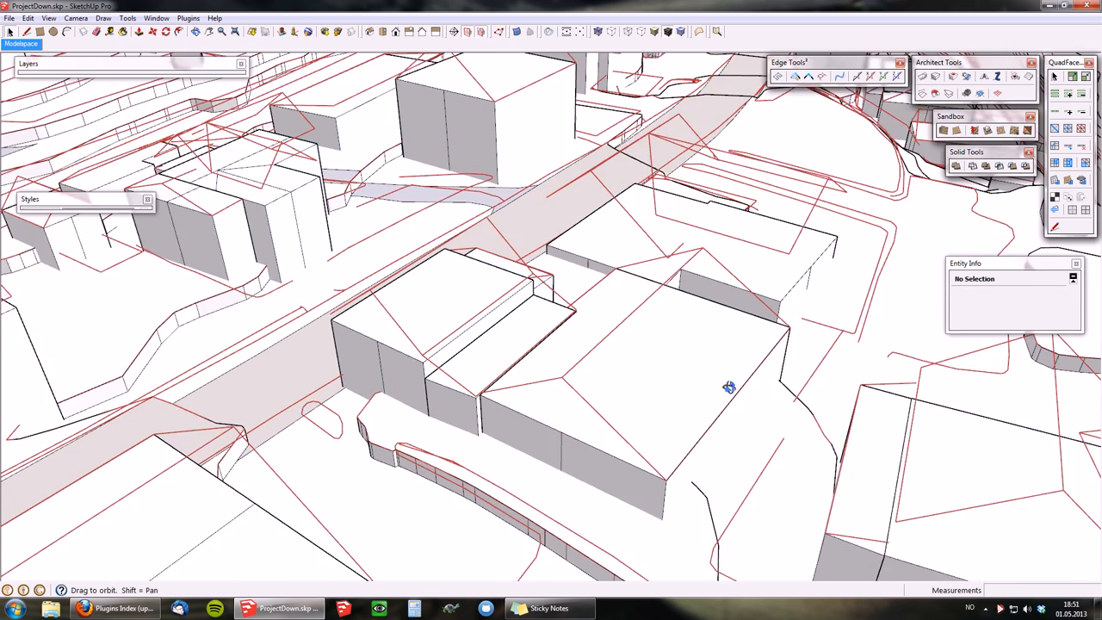
left_click_drag(729, 387, 723, 267)
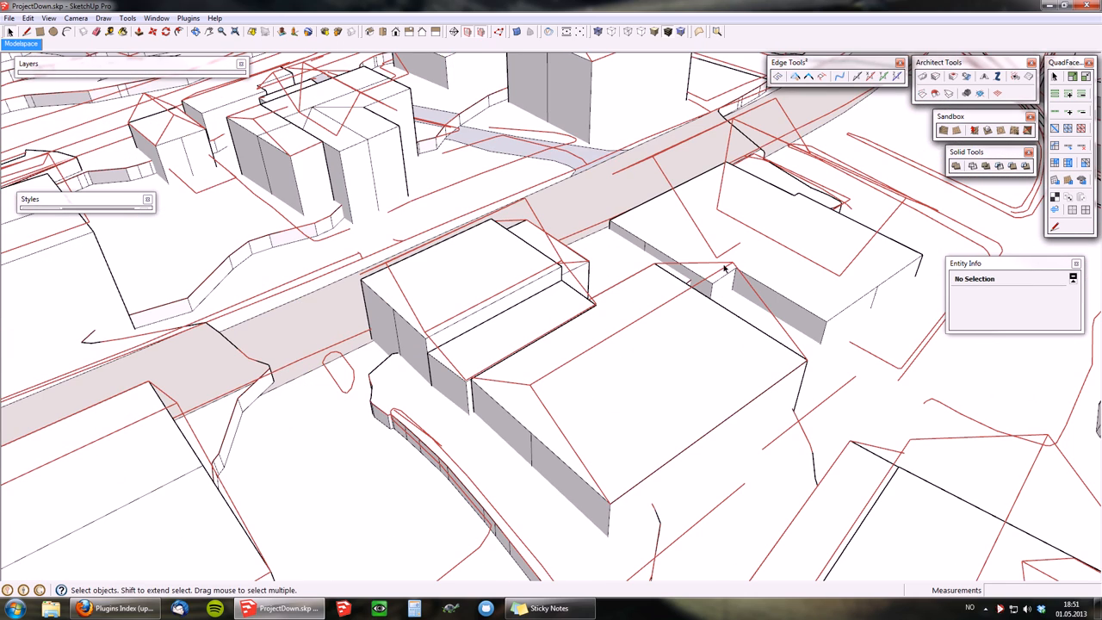
mouse_move(555, 333)
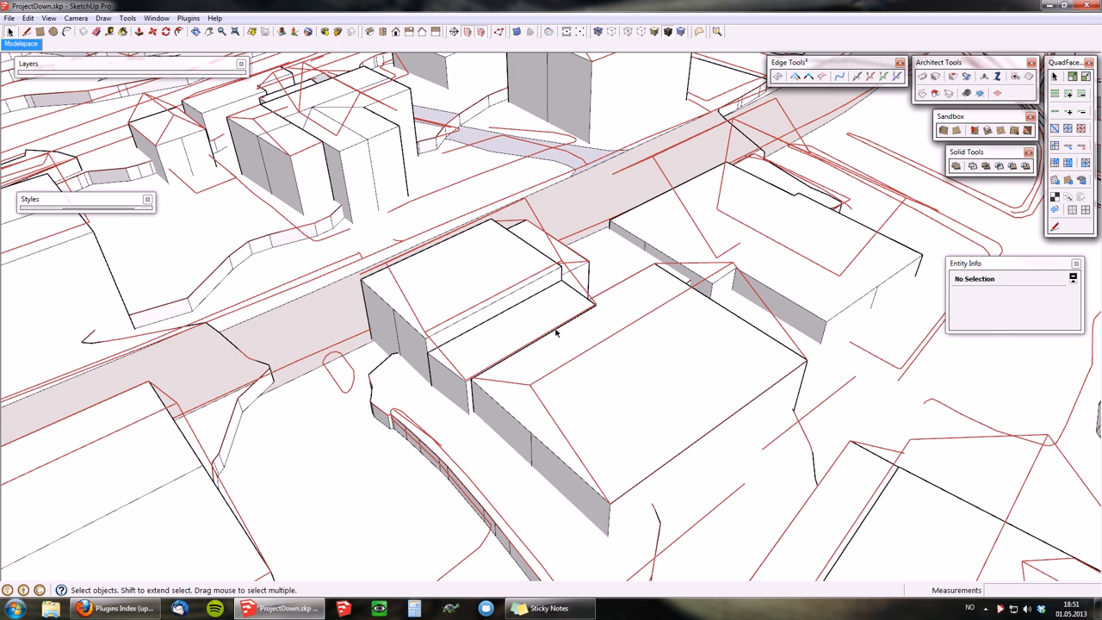
left_click_drag(555, 332, 479, 340)
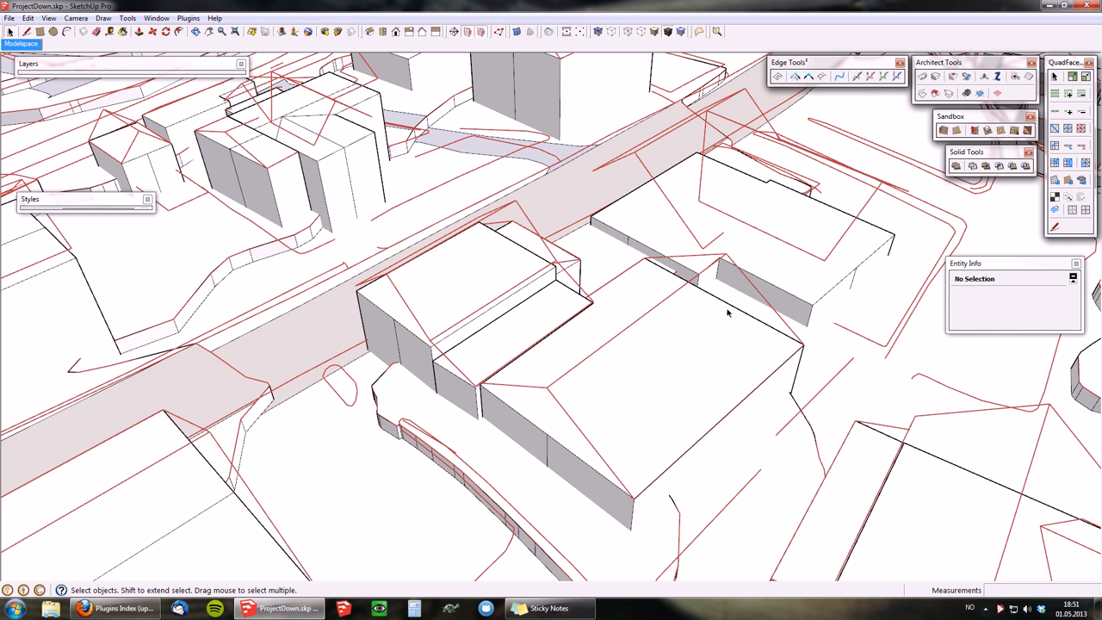
mouse_move(923, 95)
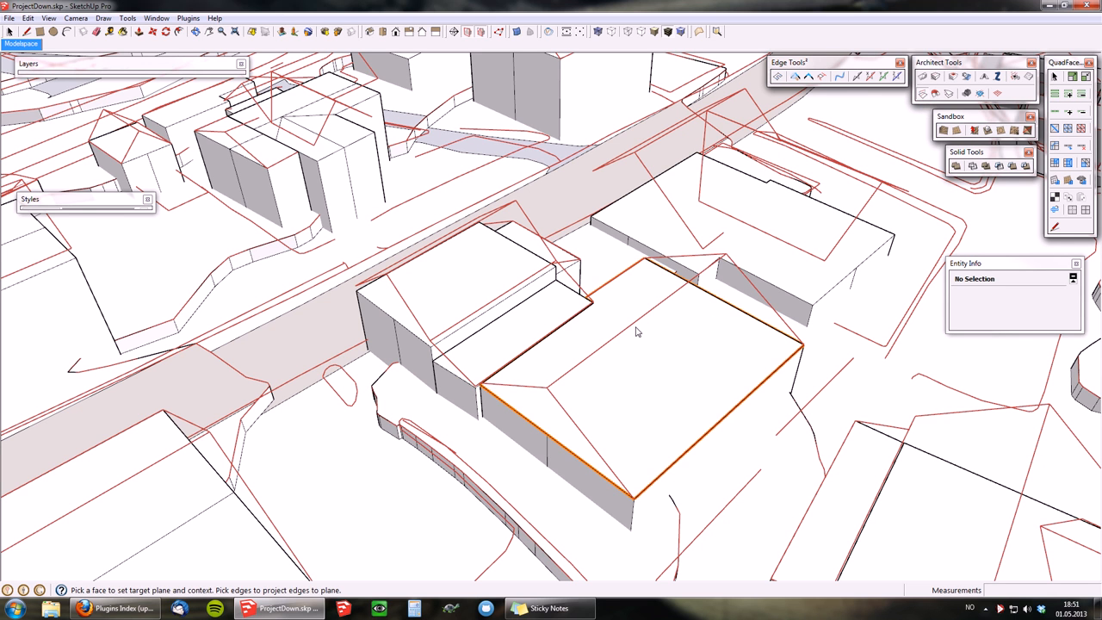
left_click(658, 349)
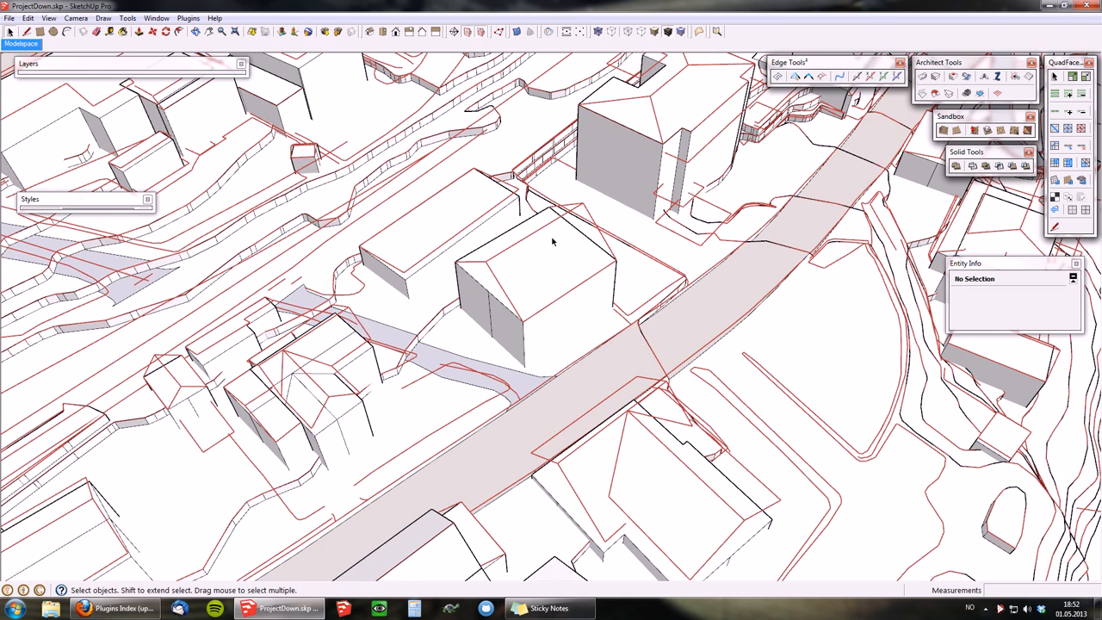
Set the small roadside block's top as target plane and project the red ridge lines onto it
left_click(551, 262)
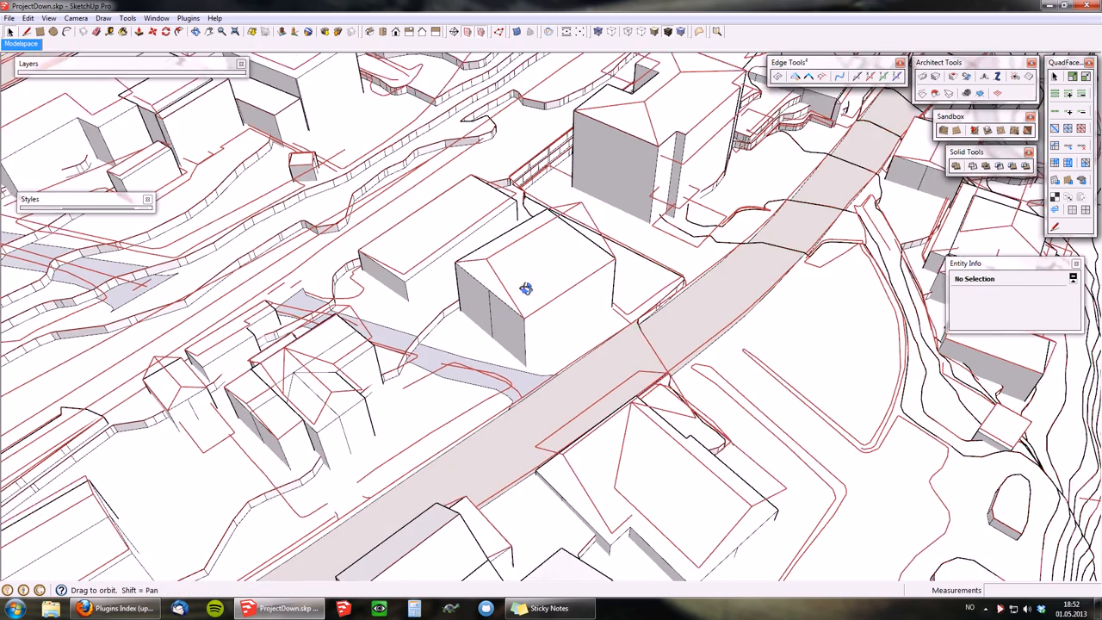
left_click_drag(526, 289, 661, 224)
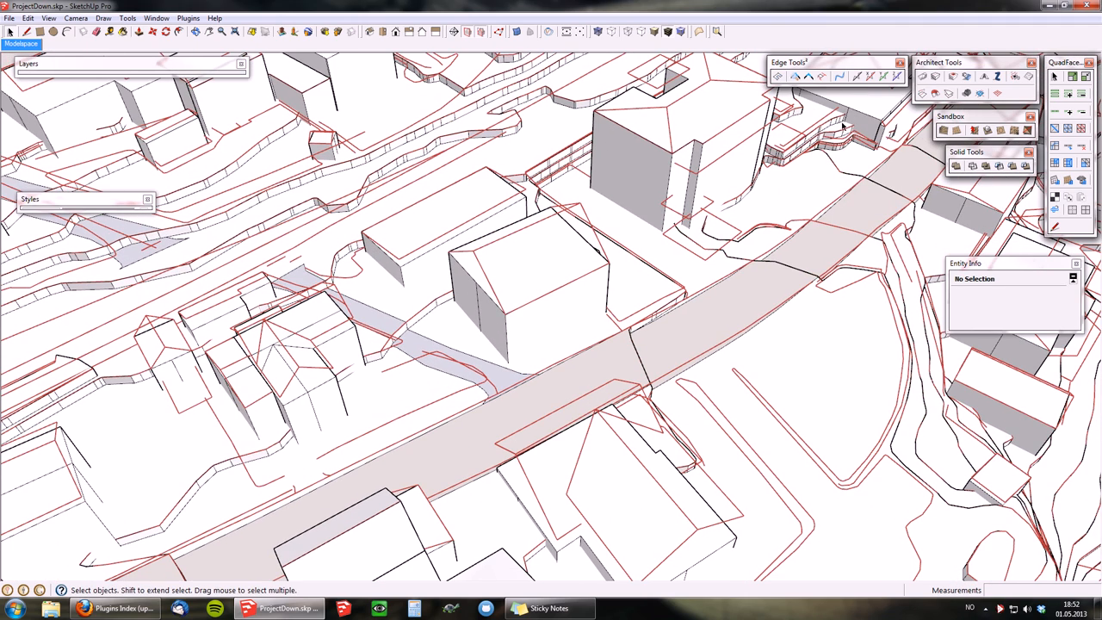
mouse_move(908, 108)
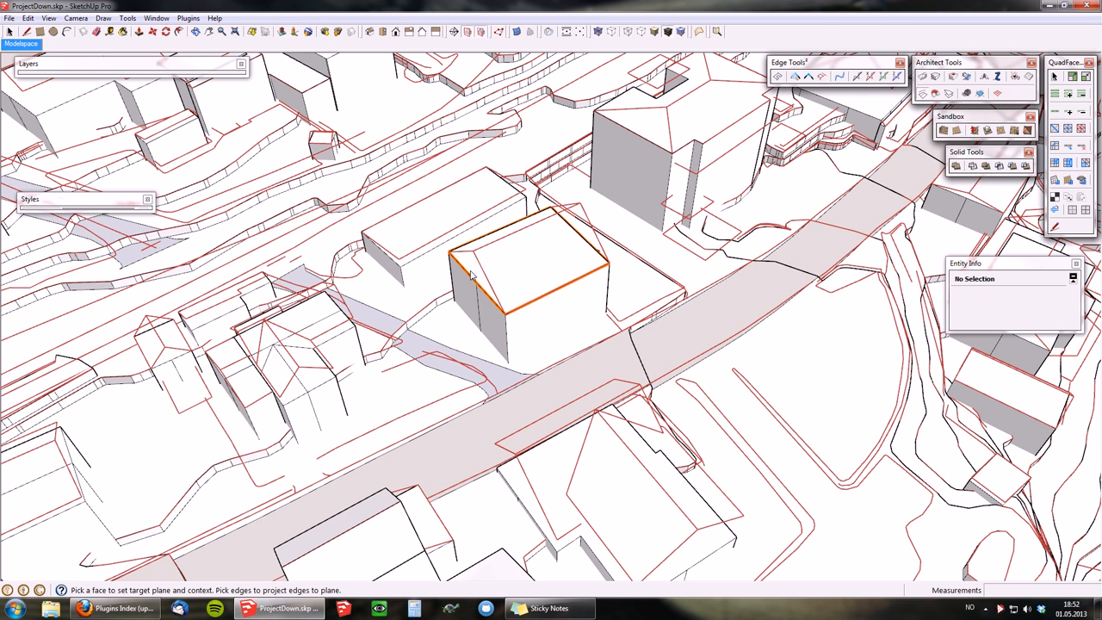
left_click(525, 258)
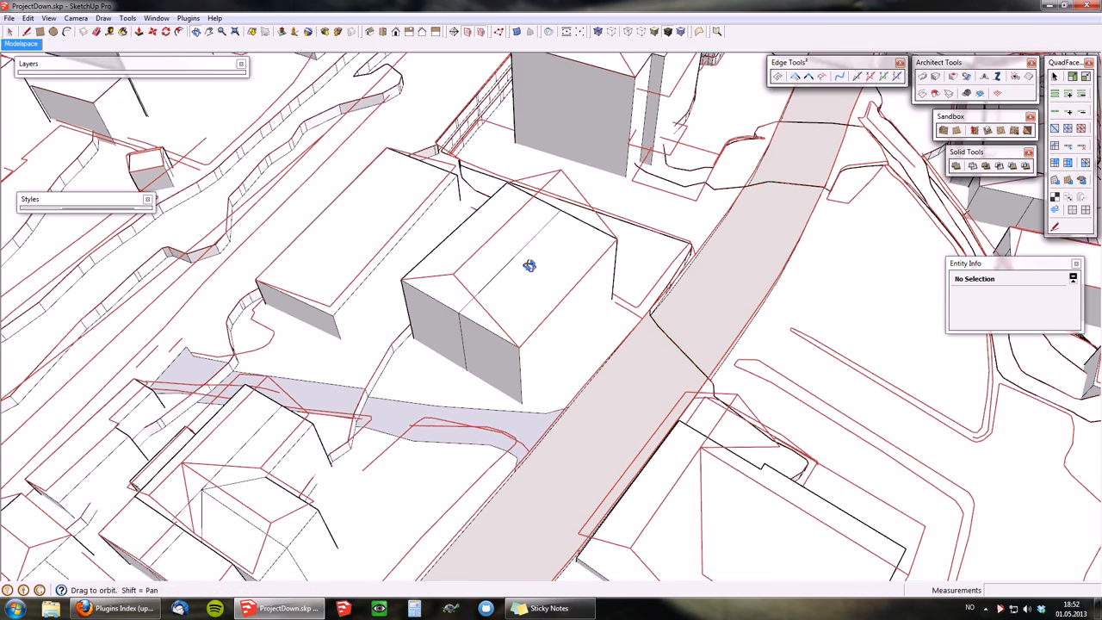
left_click_drag(529, 265, 531, 310)
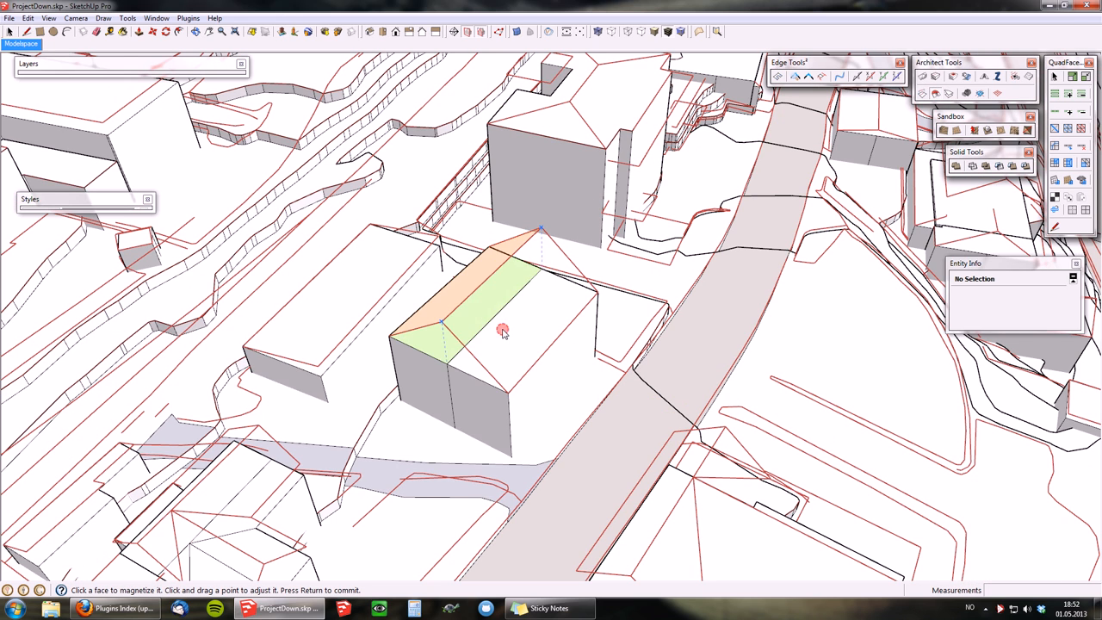
Raise the small block's ridge, then project and adjust the tall building's top into a hip roof
left_click_drag(504, 331, 671, 288)
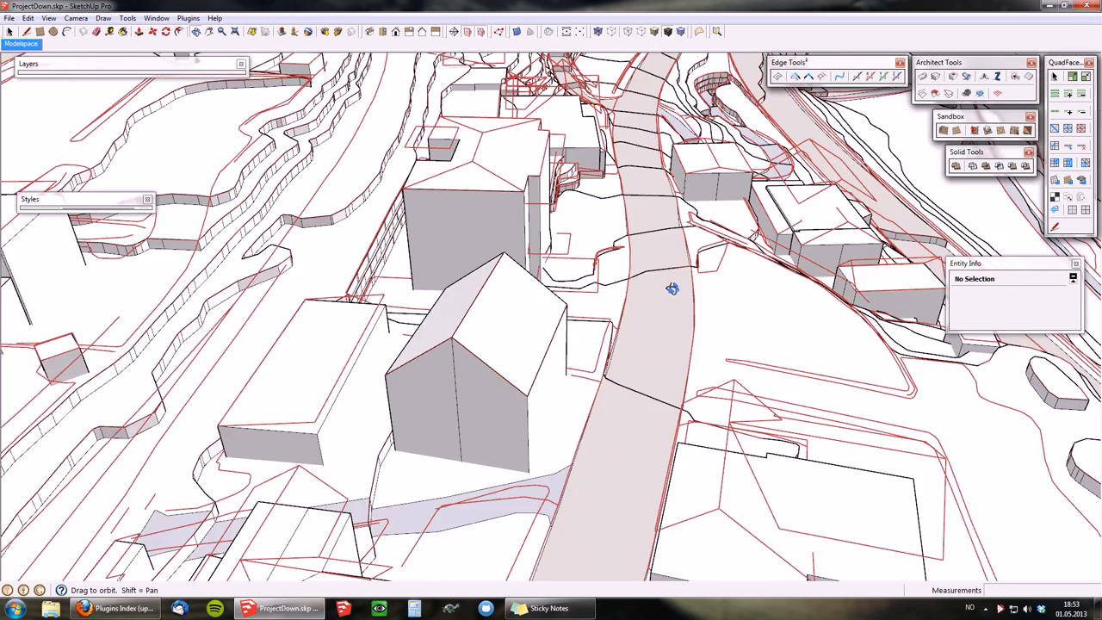
left_click_drag(671, 289, 376, 402)
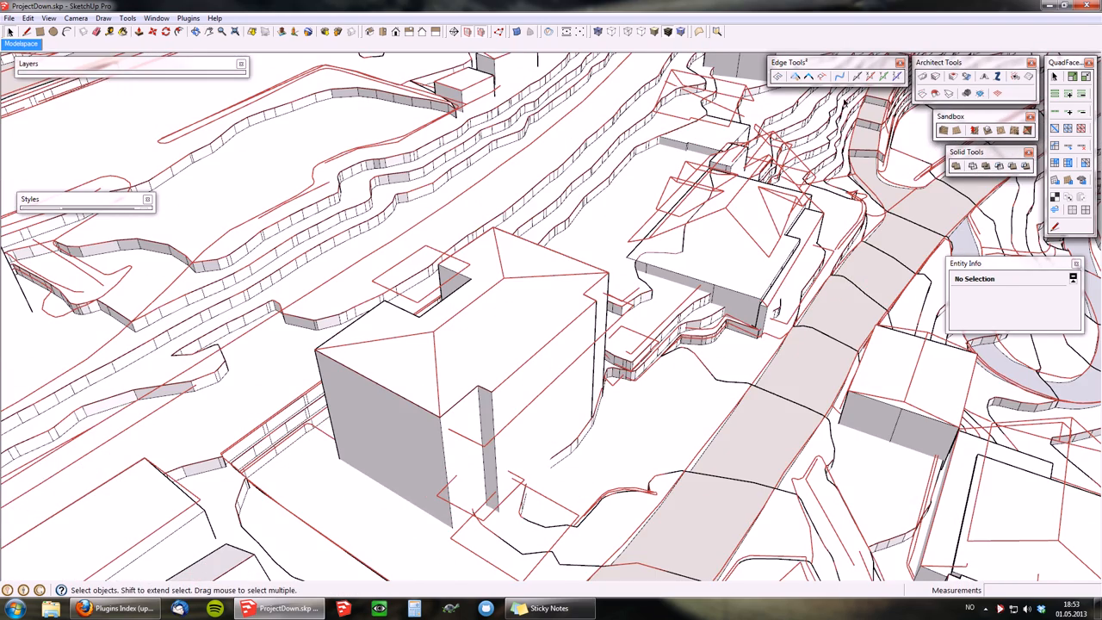
left_click(430, 345)
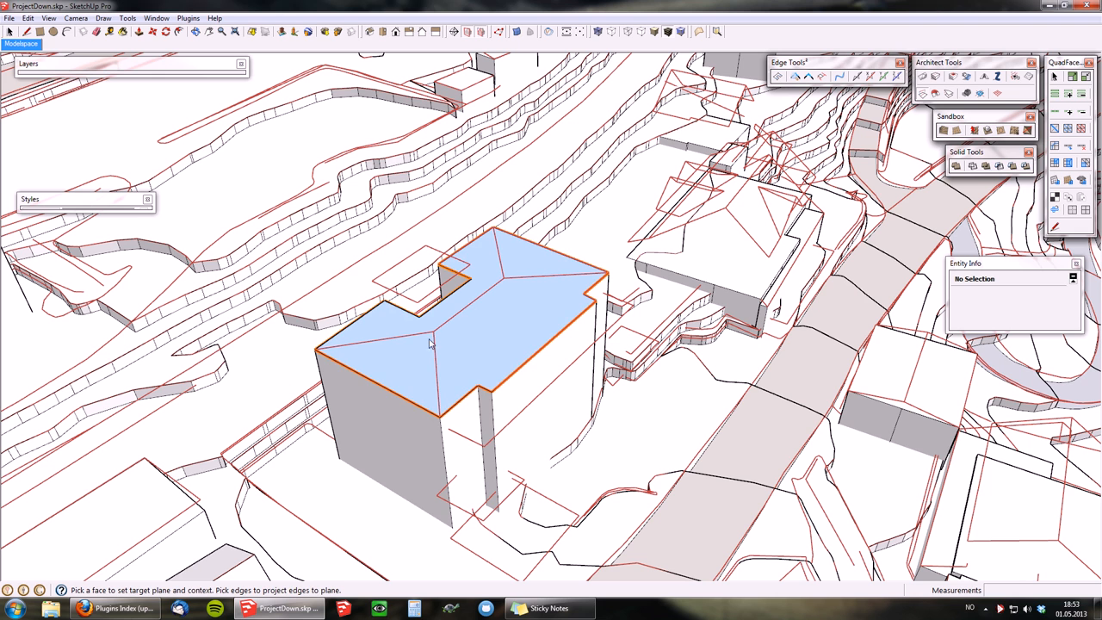
mouse_move(522, 286)
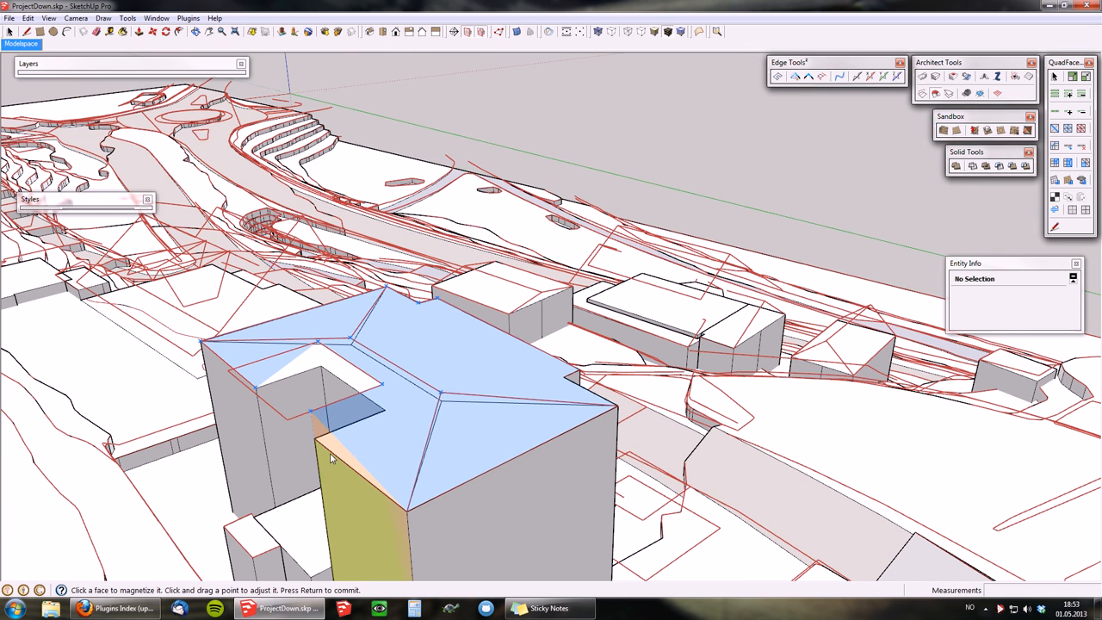
left_click(314, 439)
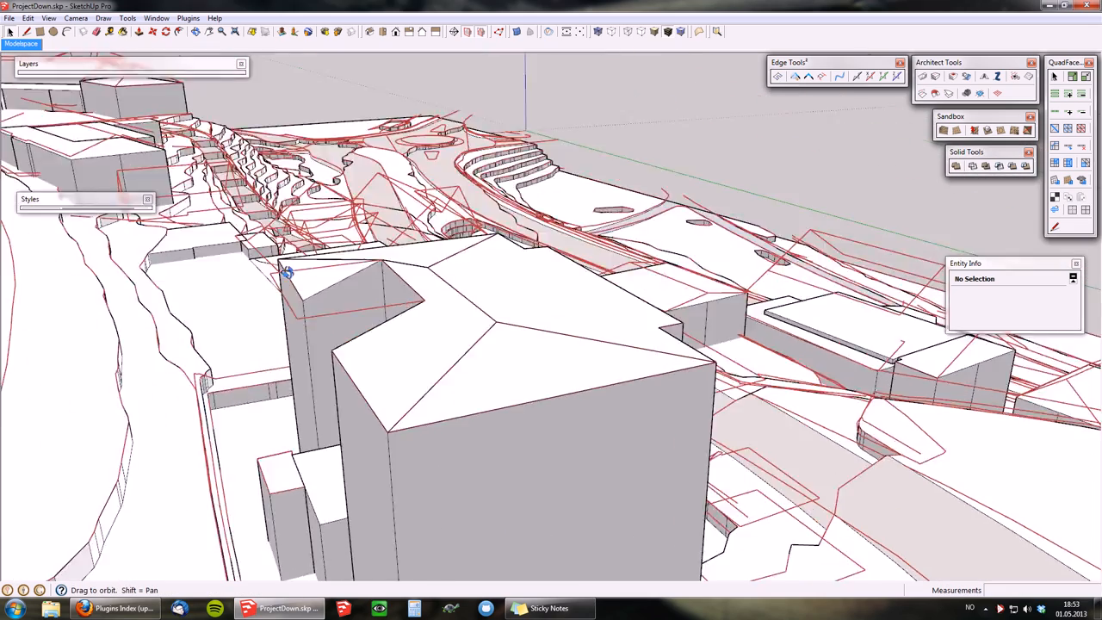
left_click_drag(286, 273, 441, 459)
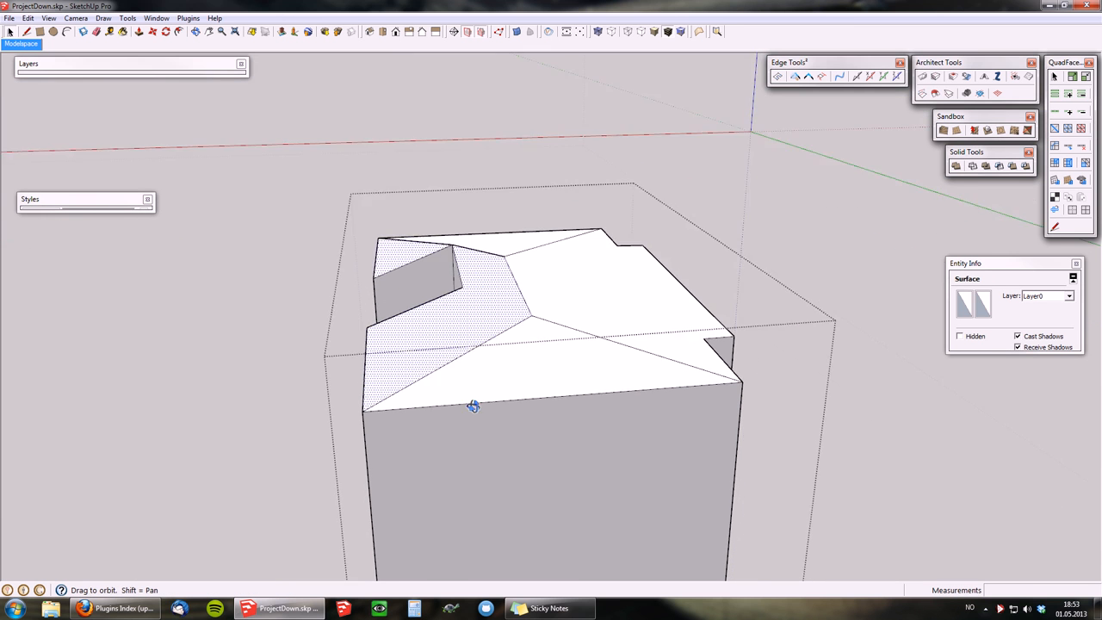
Orbit around the tall building to inspect its roof profile and front slopes
left_click_drag(474, 406, 506, 261)
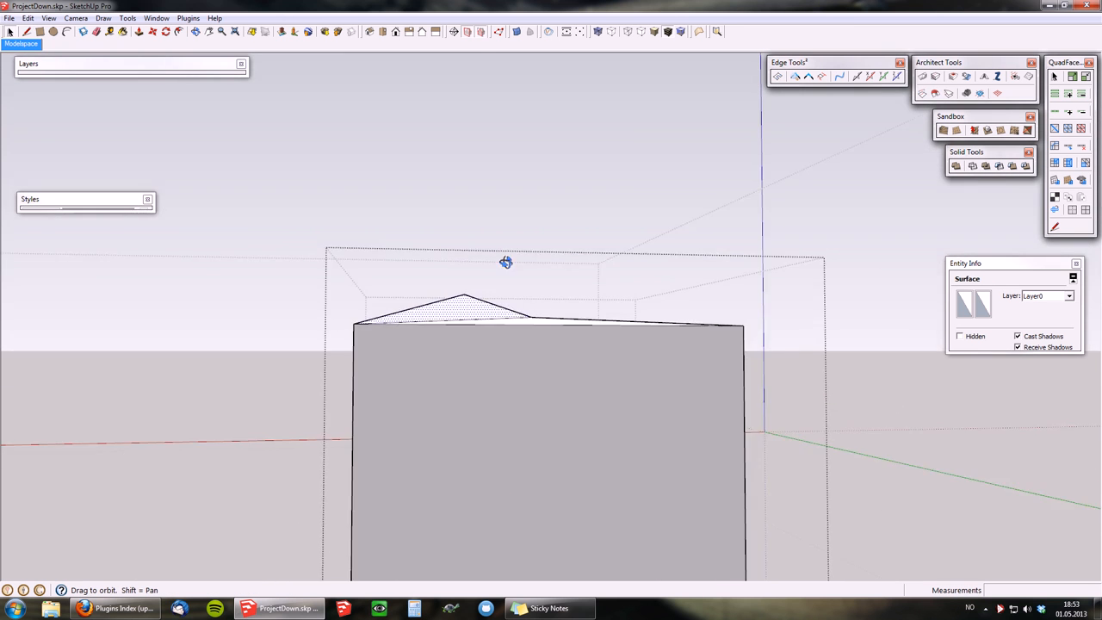
left_click_drag(506, 262, 775, 184)
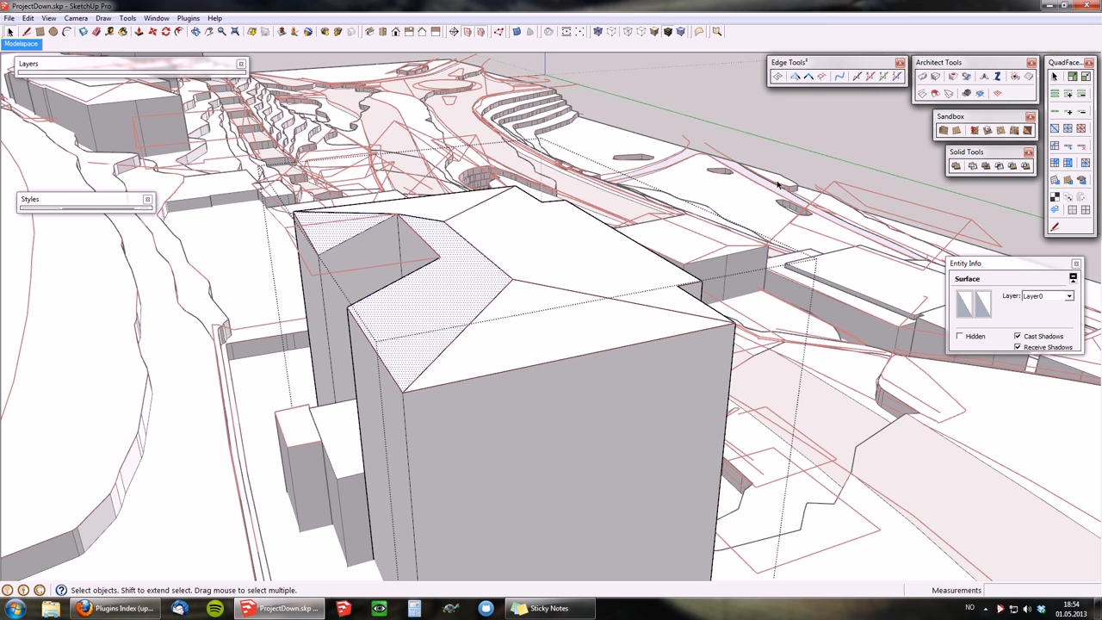
mouse_move(953, 94)
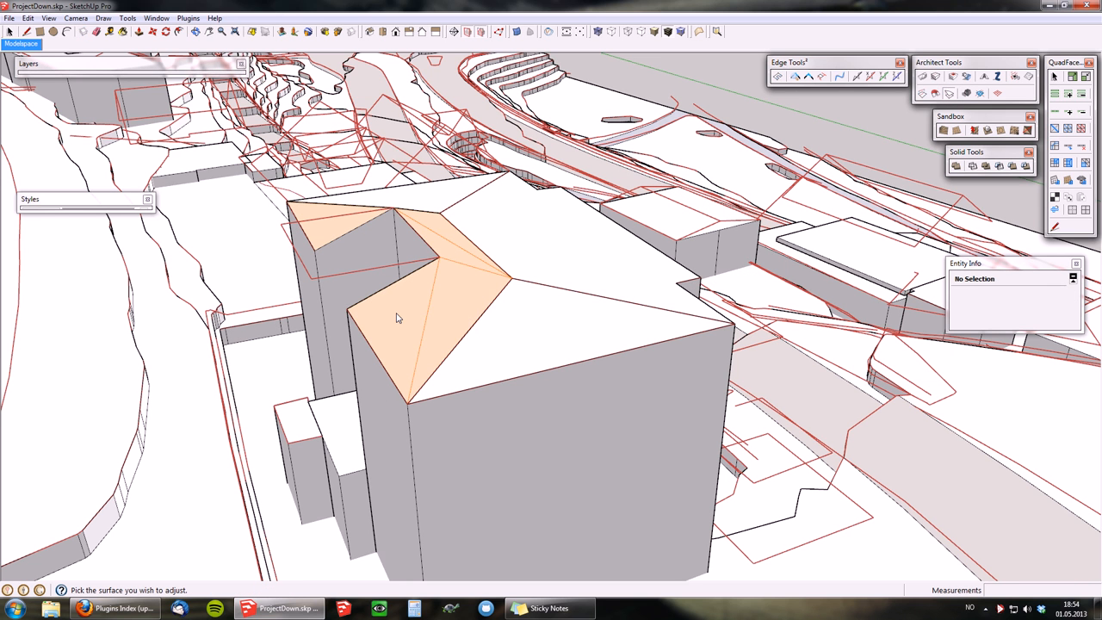
mouse_move(397, 317)
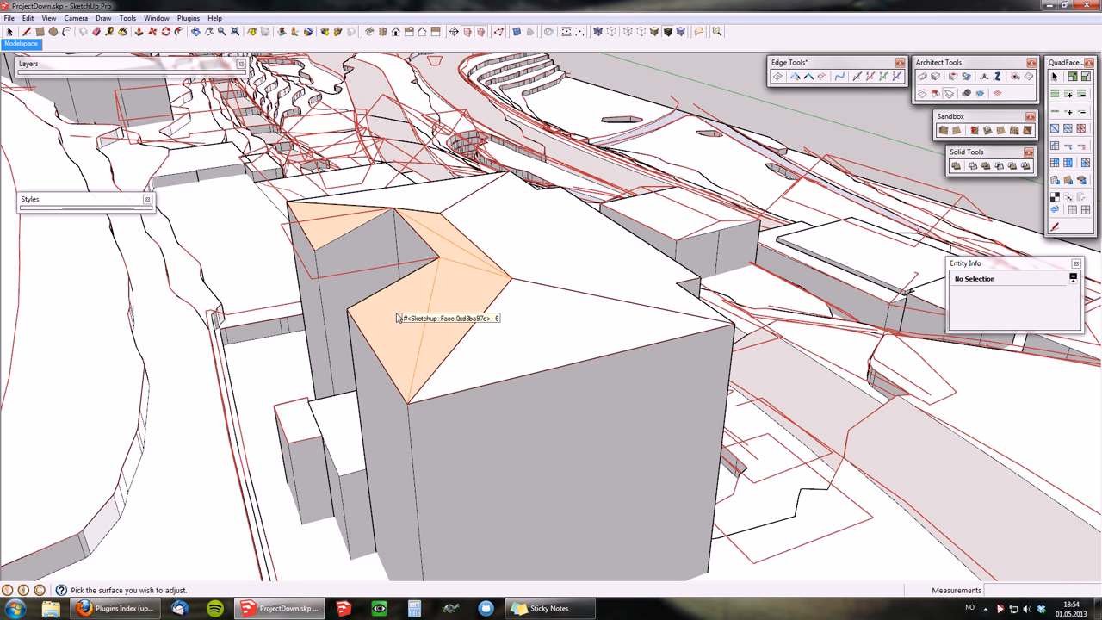
mouse_move(459, 258)
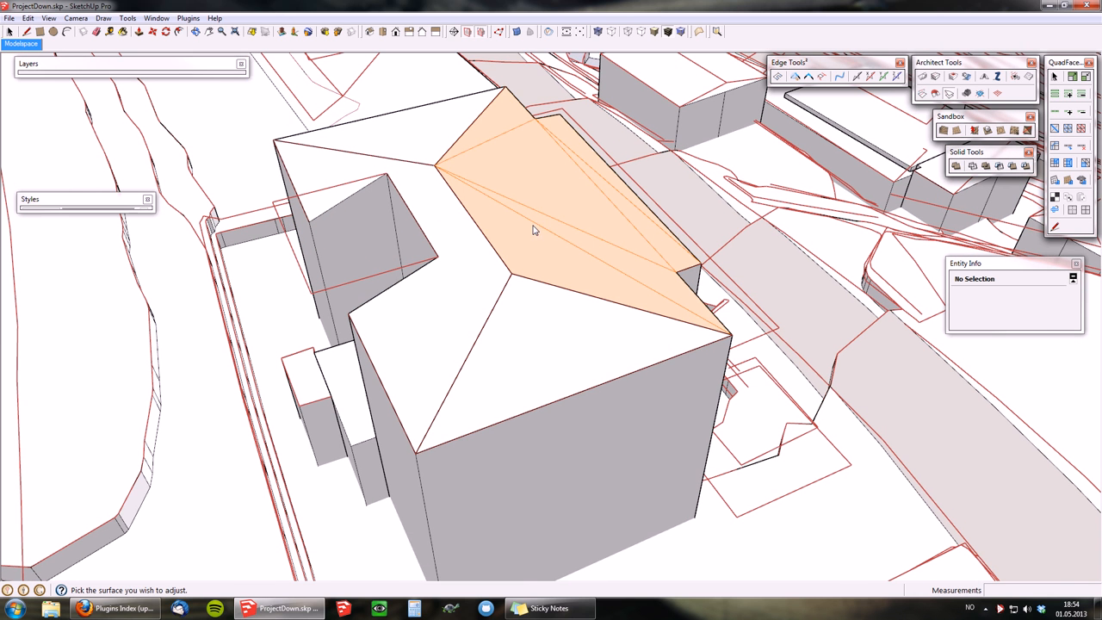
mouse_move(588, 264)
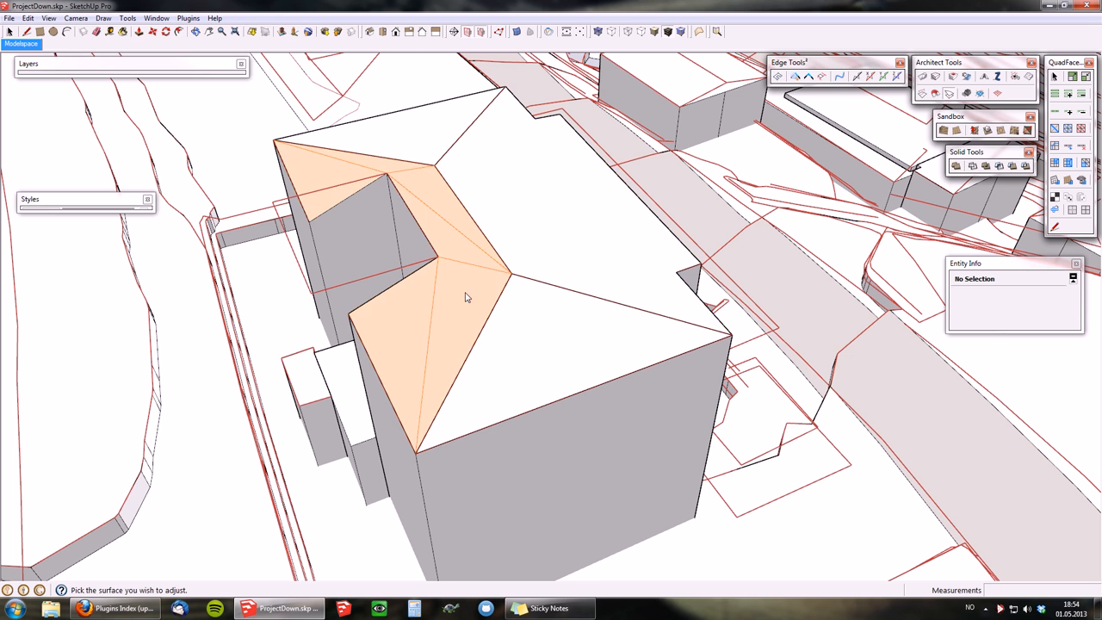
mouse_move(546, 391)
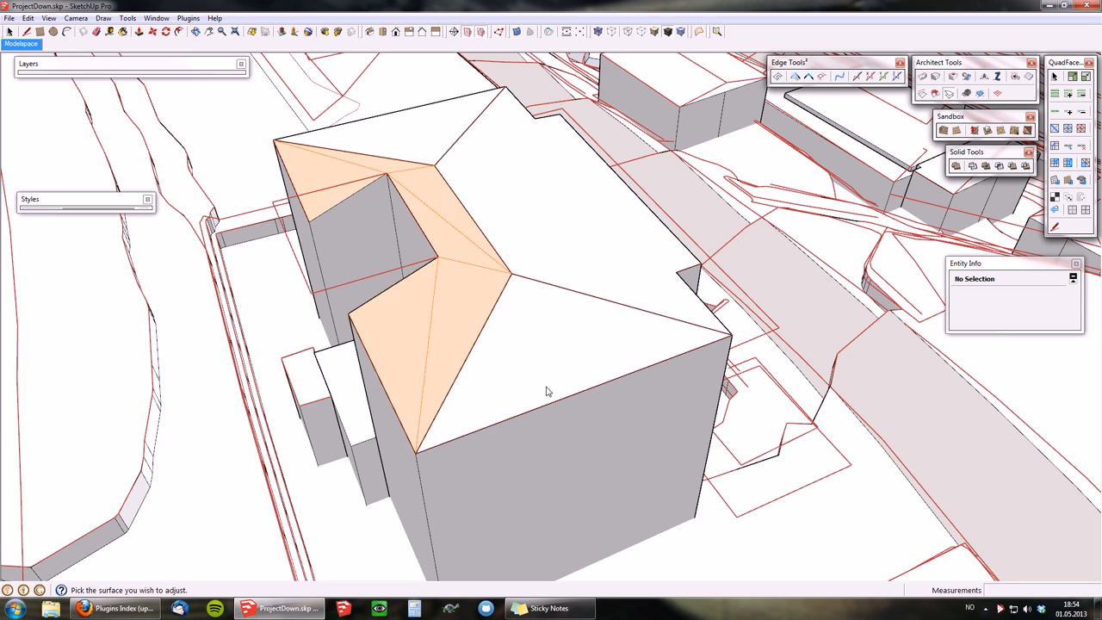
left_click_drag(546, 392, 480, 349)
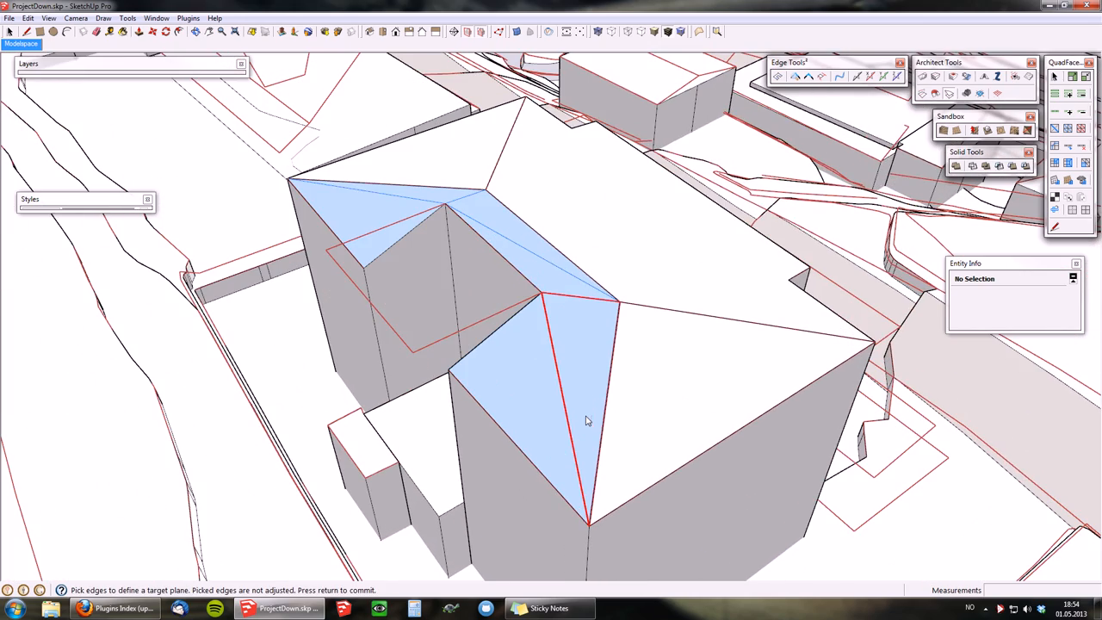
mouse_move(587, 420)
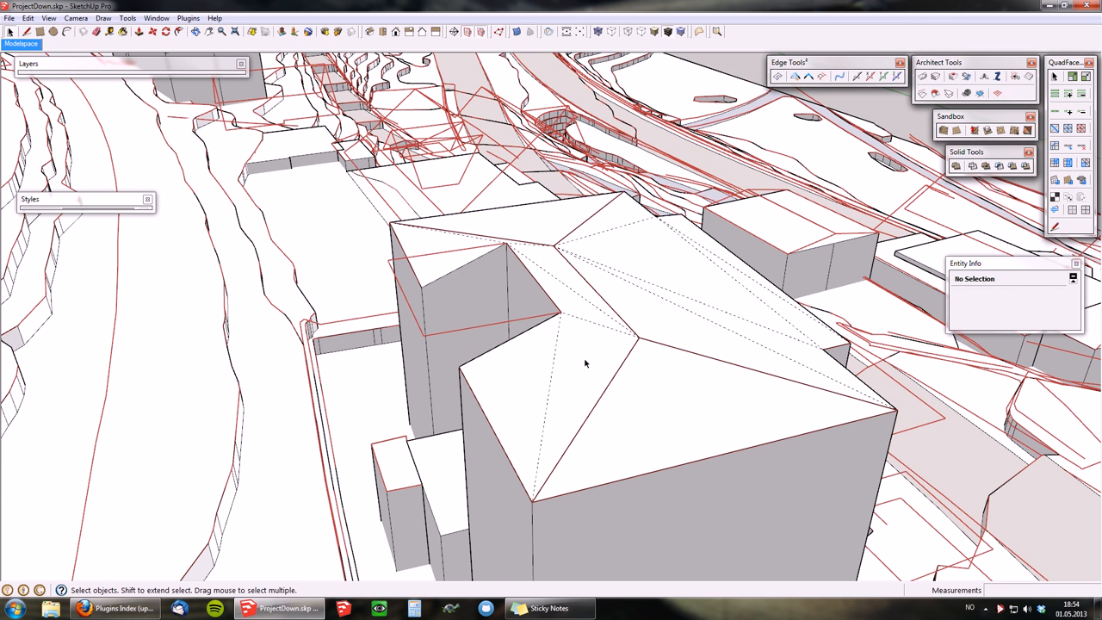
left_click(584, 359)
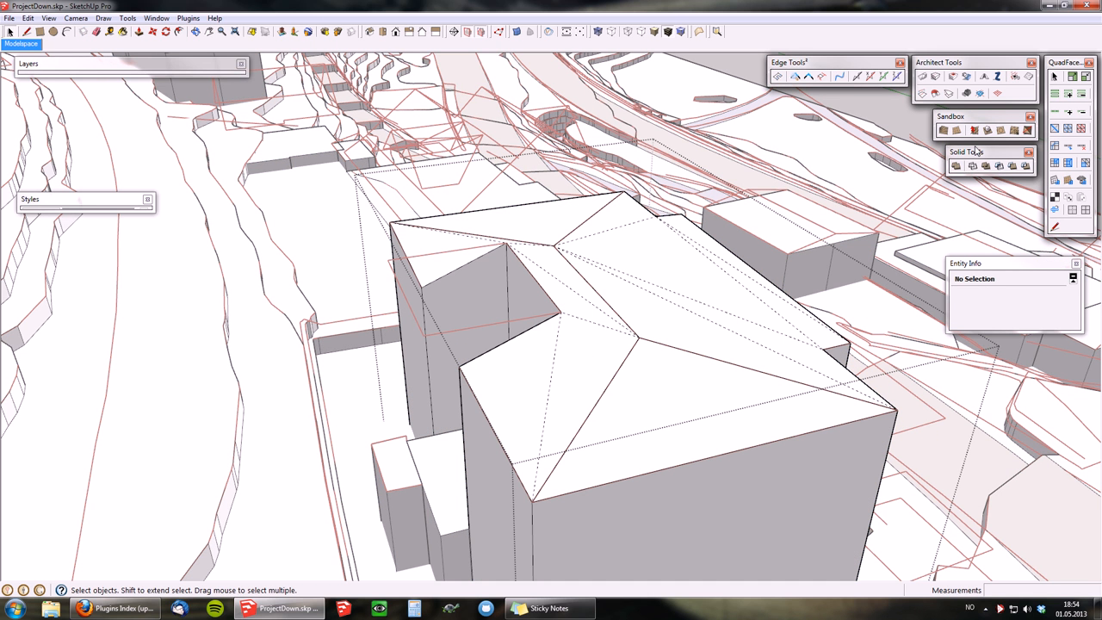
mouse_move(958, 152)
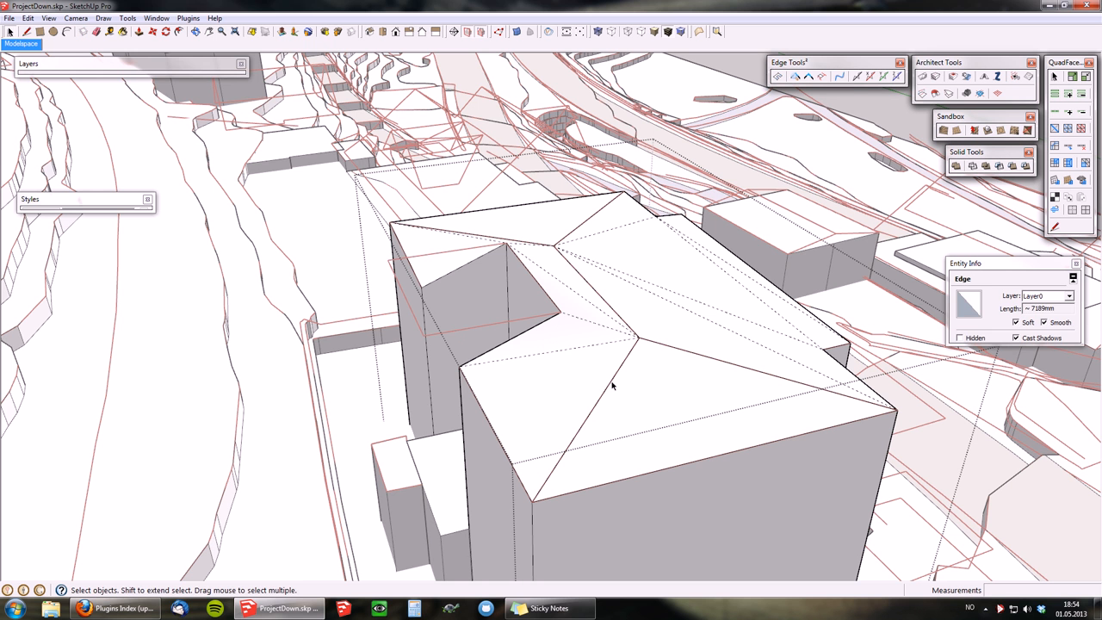
left_click_drag(611, 388, 612, 250)
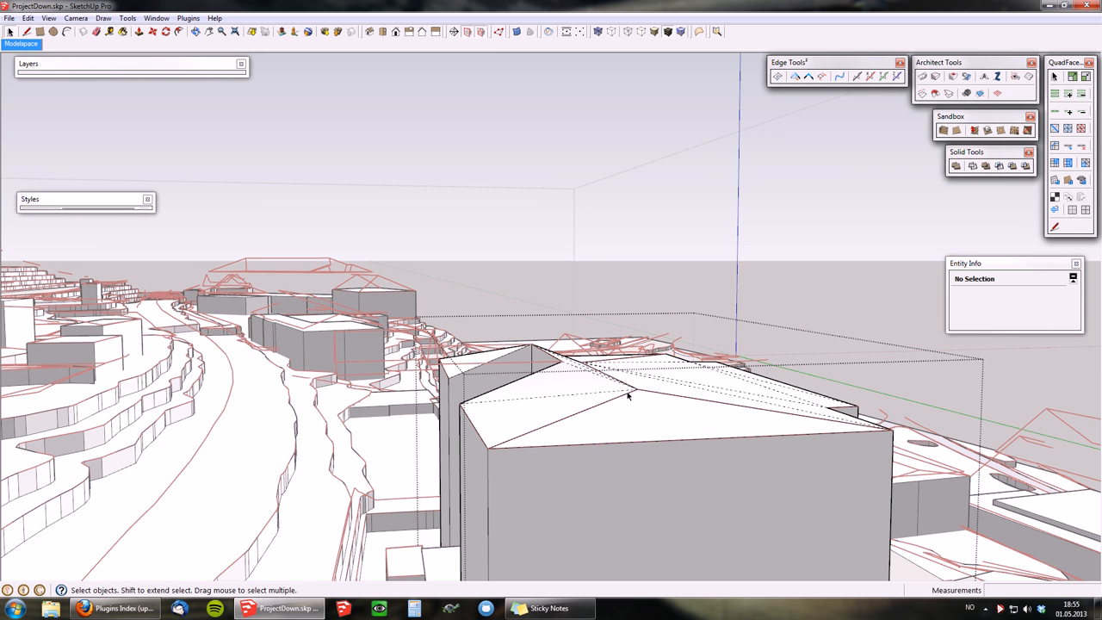
mouse_move(487, 414)
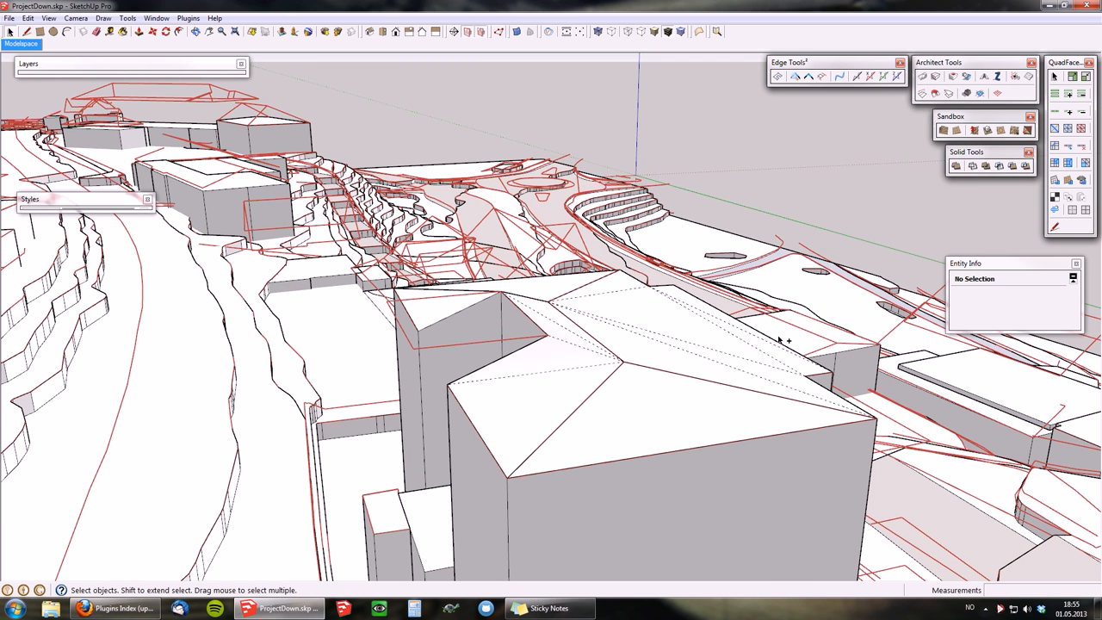
mouse_move(958, 140)
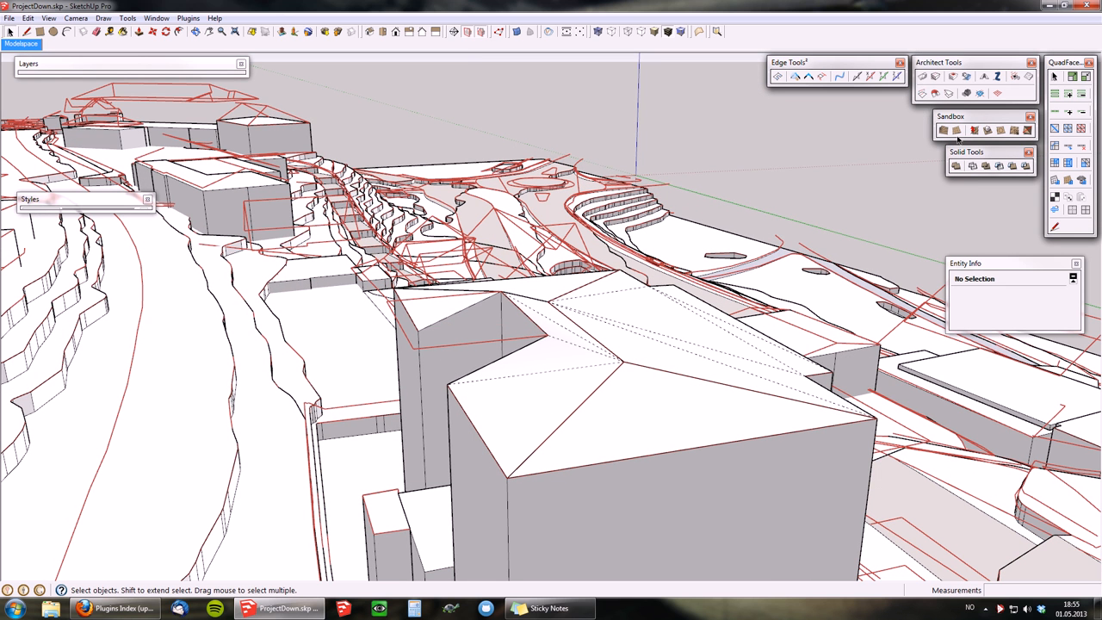
Restart the adjust-to-plane tool and pick a left-wing roof edge as the target plane
left_click(950, 93)
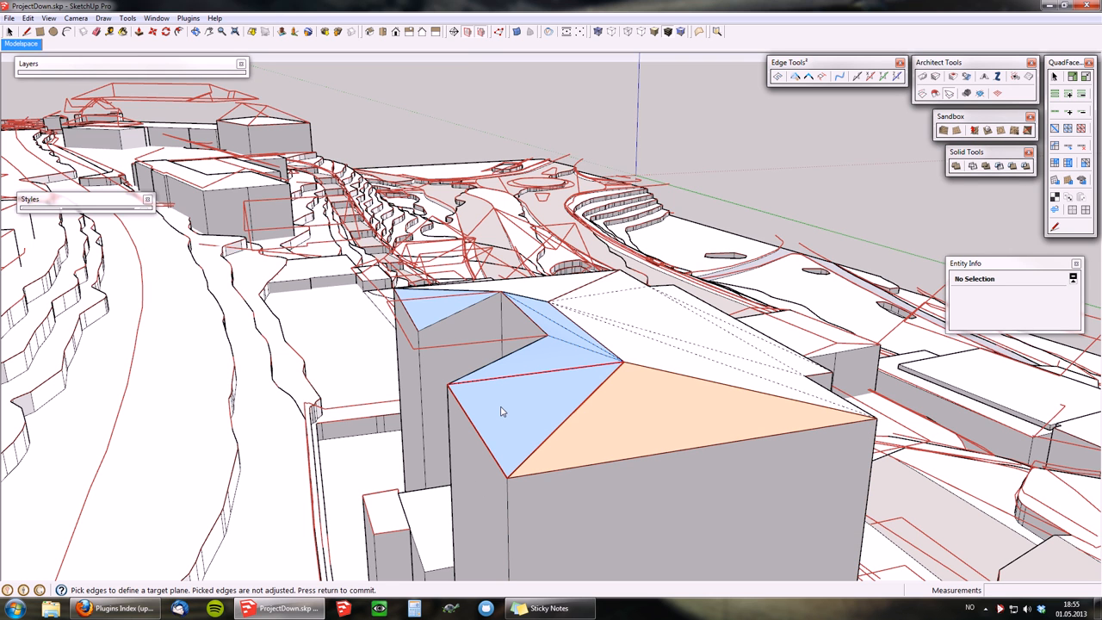
mouse_move(267, 574)
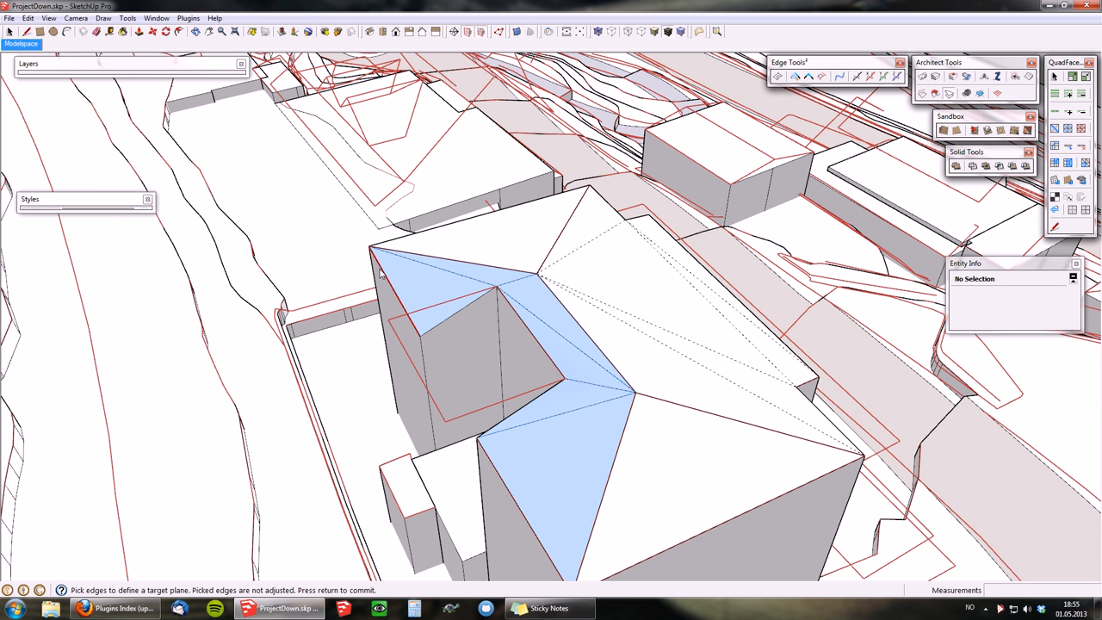
mouse_move(383, 274)
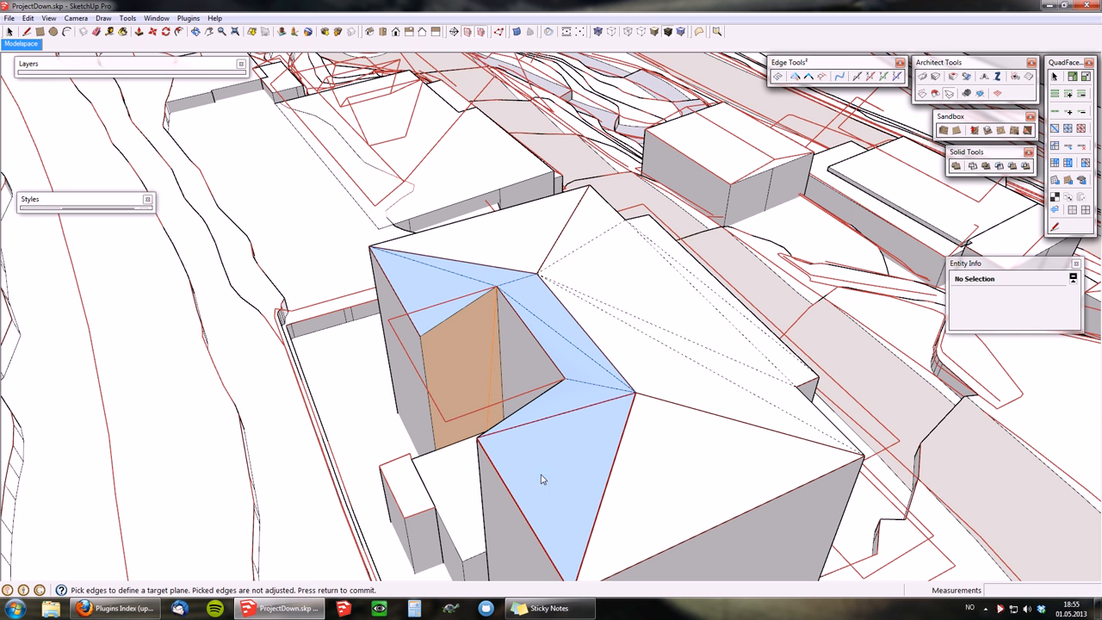
mouse_move(508, 440)
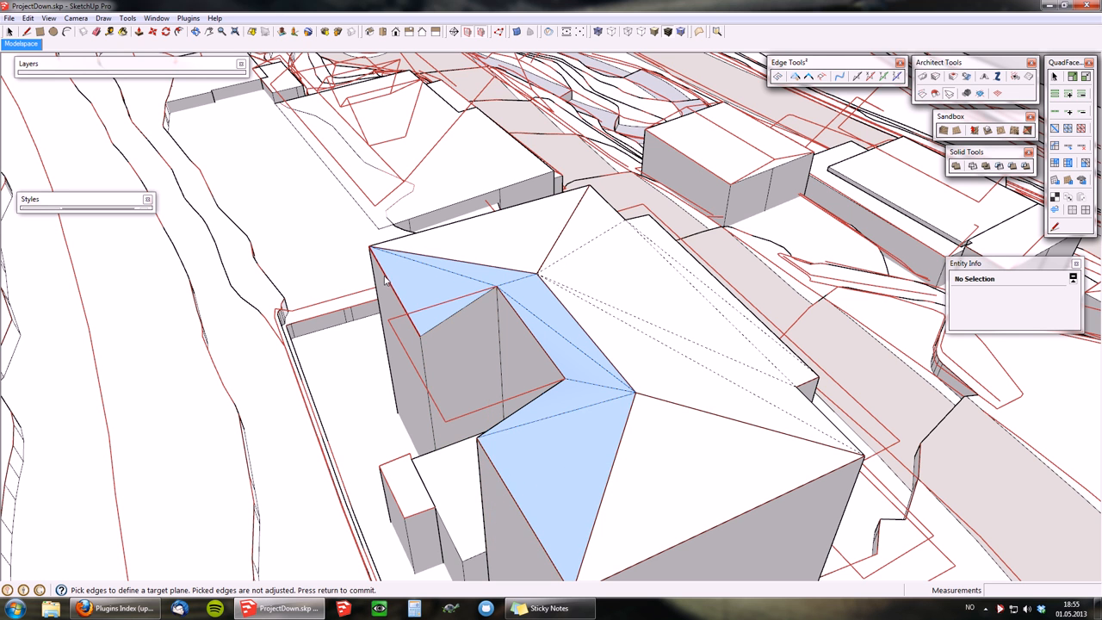
mouse_move(391, 284)
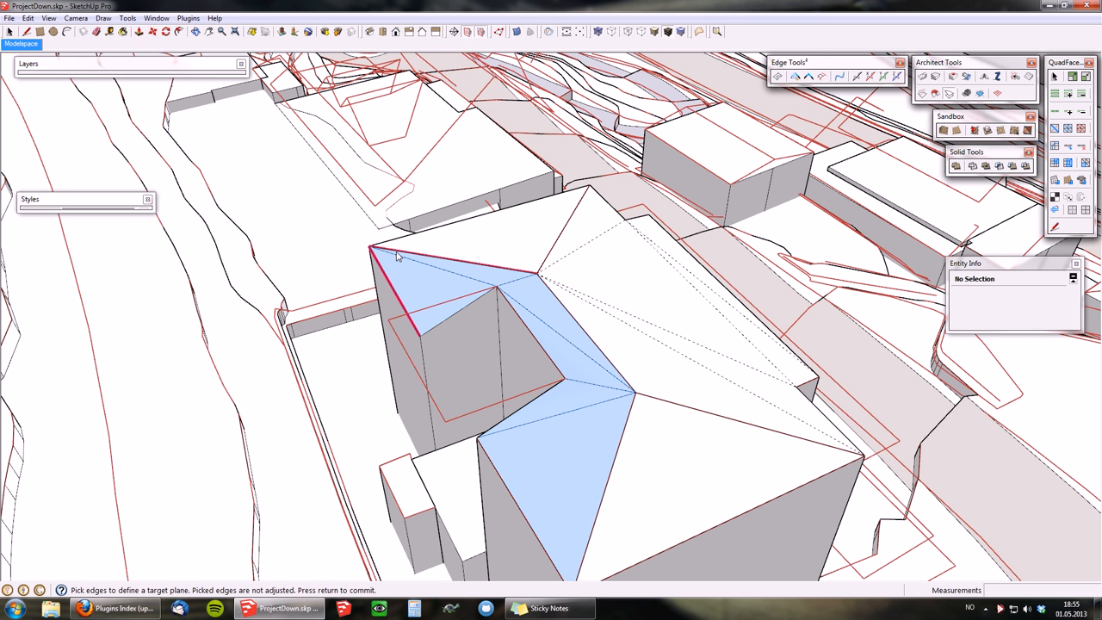
left_click(516, 295)
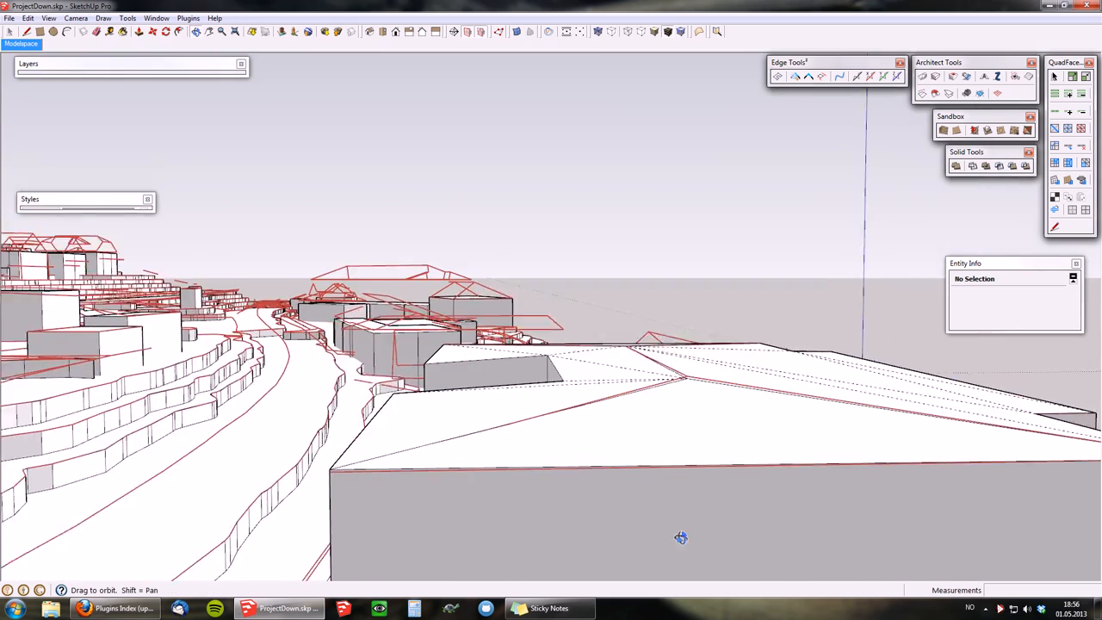
left_click_drag(680, 538, 760, 473)
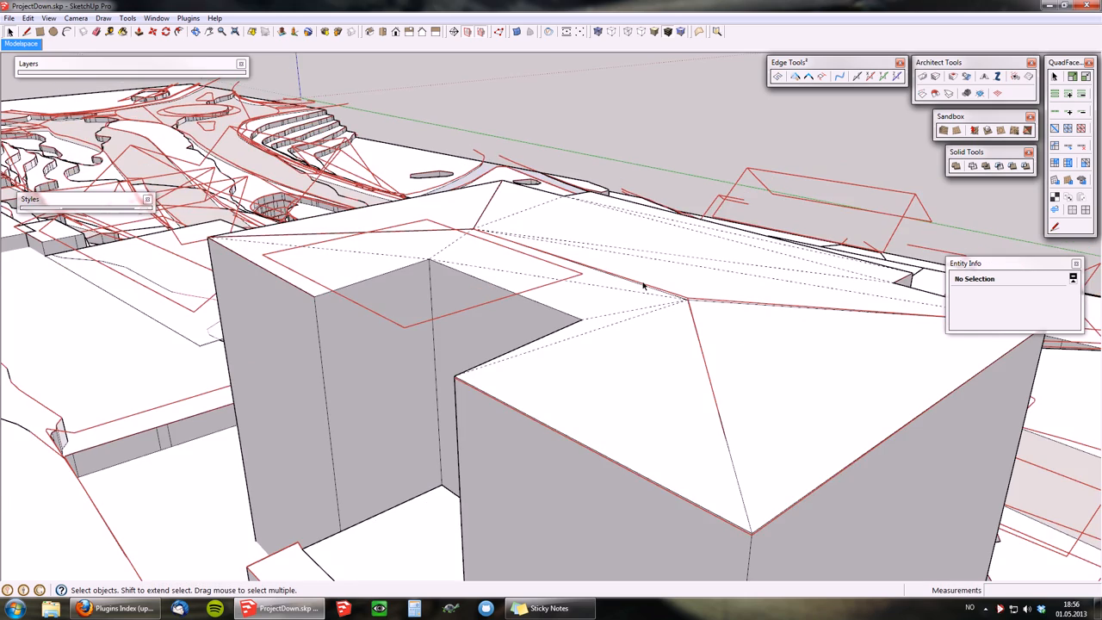
left_click_drag(641, 284, 960, 217)
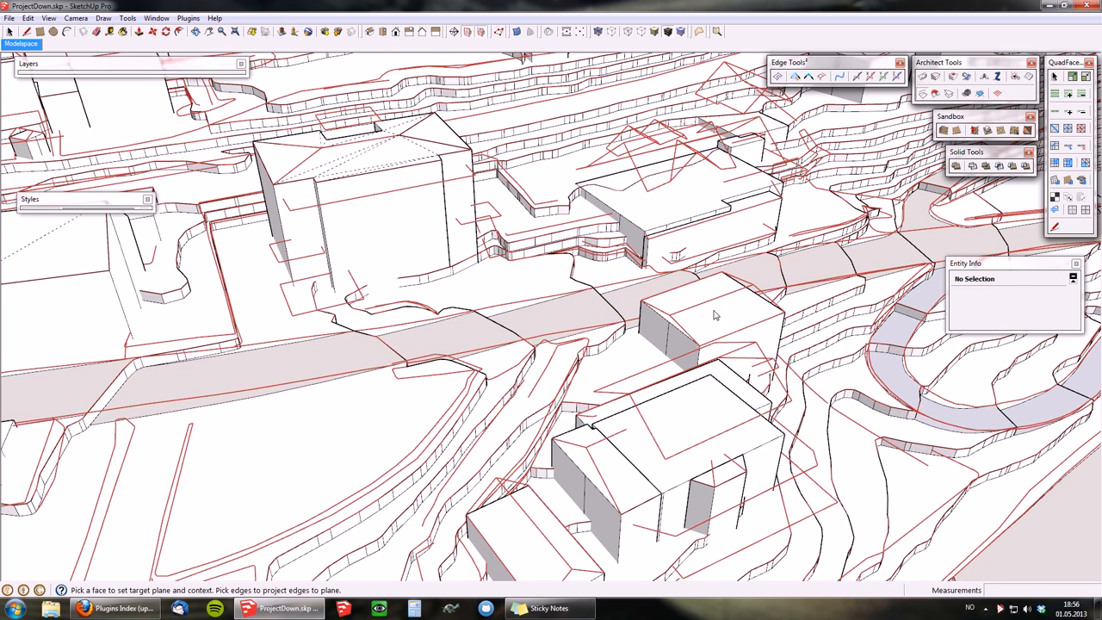
Pick the small roadside building's top face as target plane and start adjusting faces
left_click(714, 319)
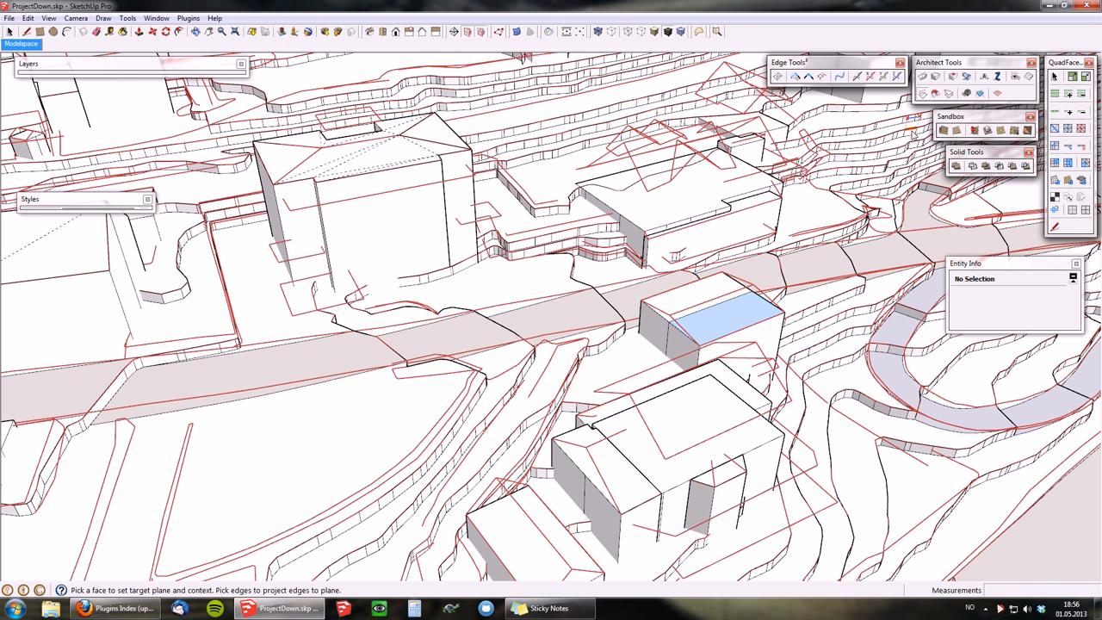
left_click(934, 93)
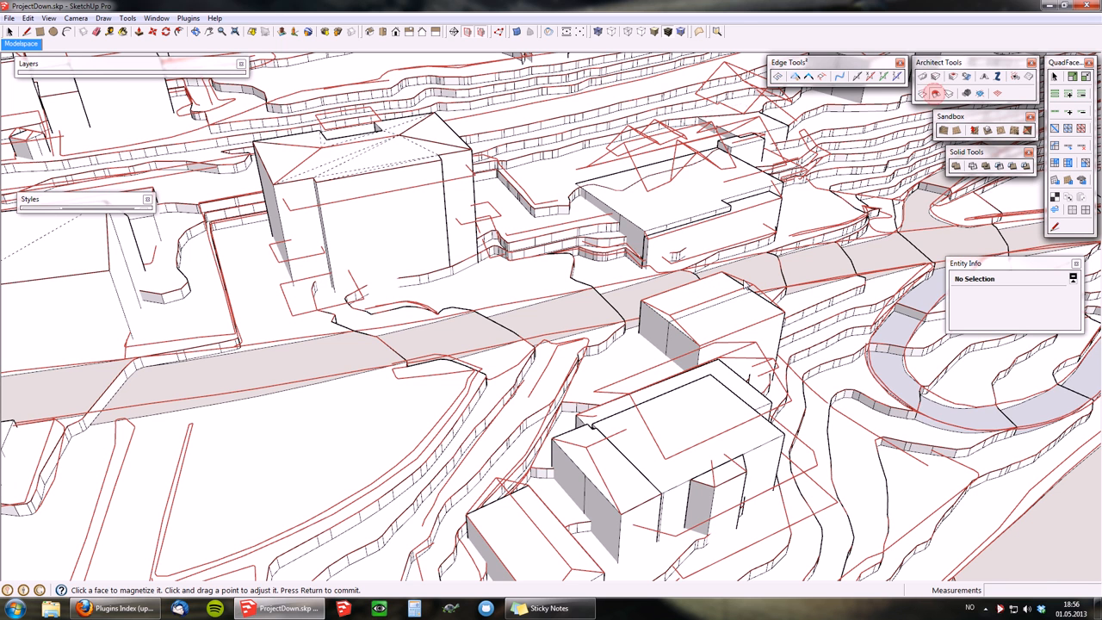